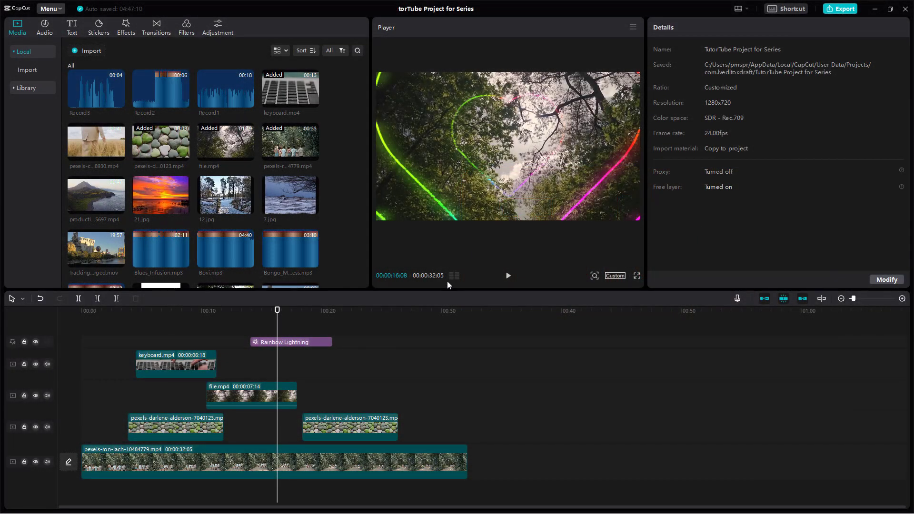
Preview two later moments, then open Project settings on the Performance options.
{"action": "left_click", "coordinate": [508, 276]}
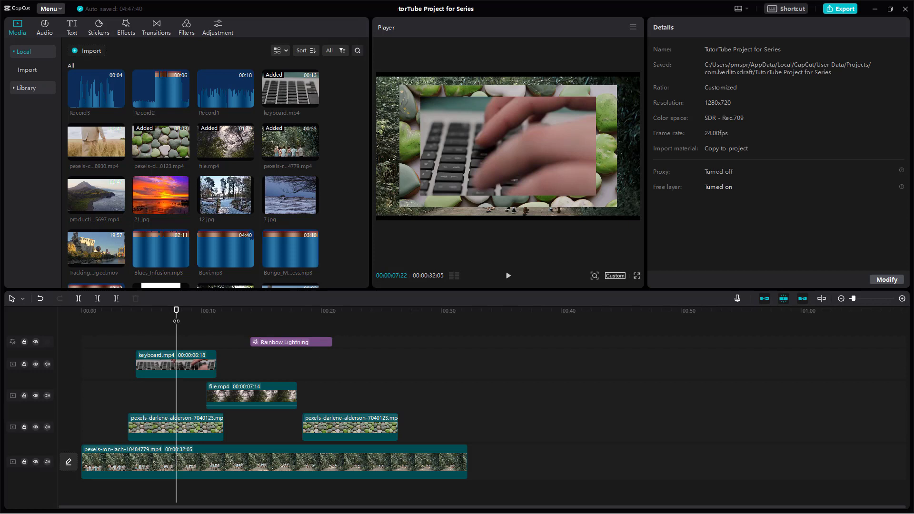
{"action": "left_click", "coordinate": [448, 311]}
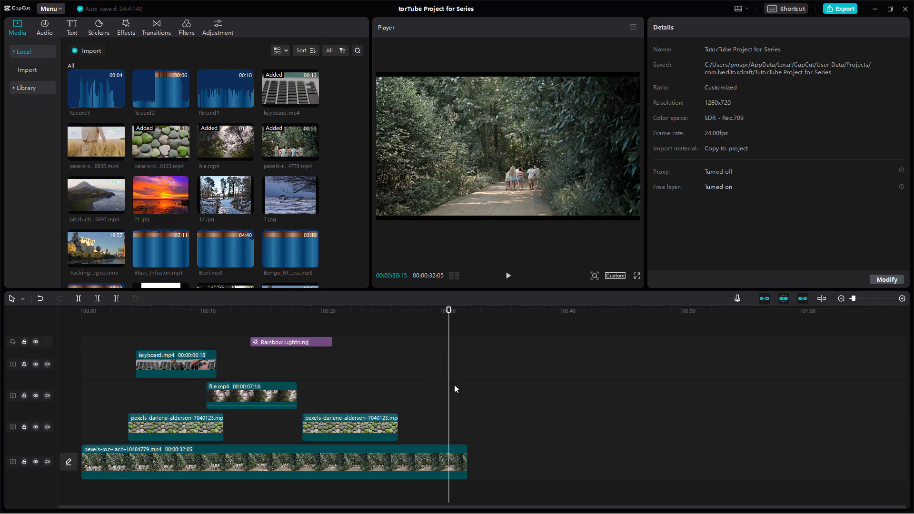
{"action": "mouse_move", "coordinate": [522, 377]}
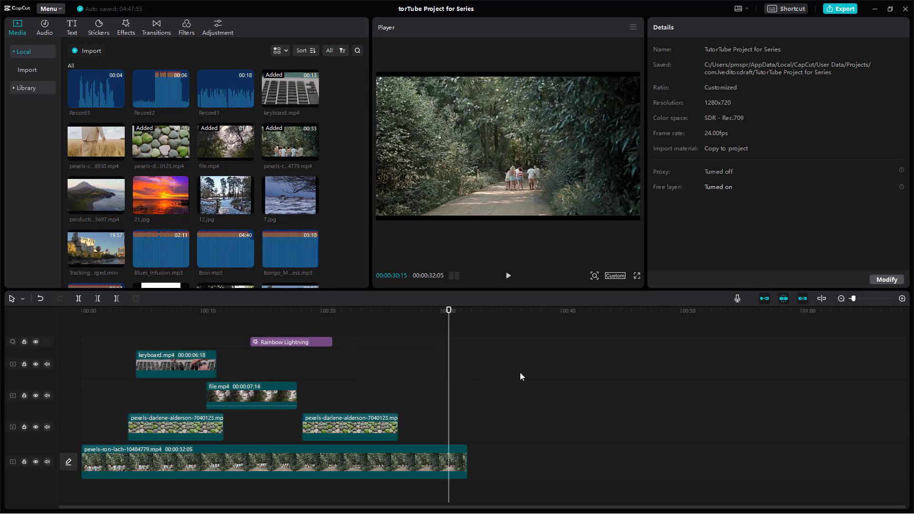
{"action": "mouse_move", "coordinate": [539, 364]}
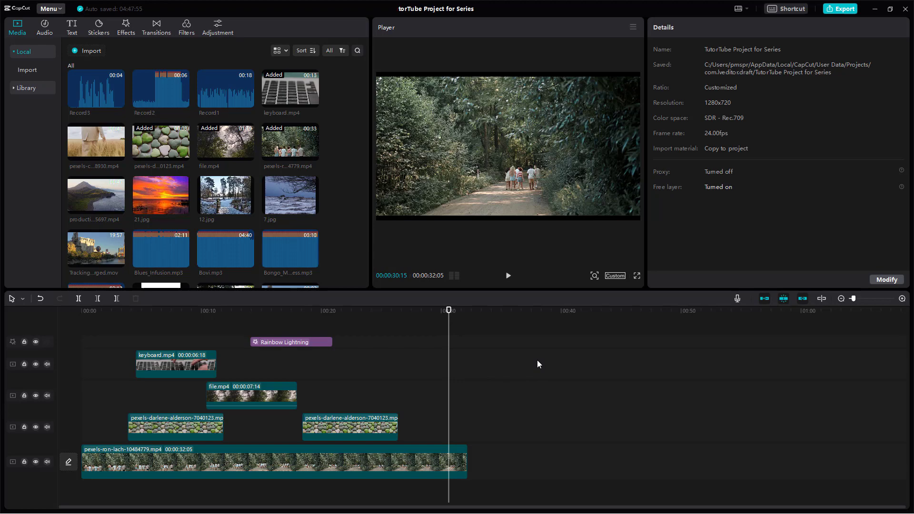
{"action": "mouse_move", "coordinate": [886, 280]}
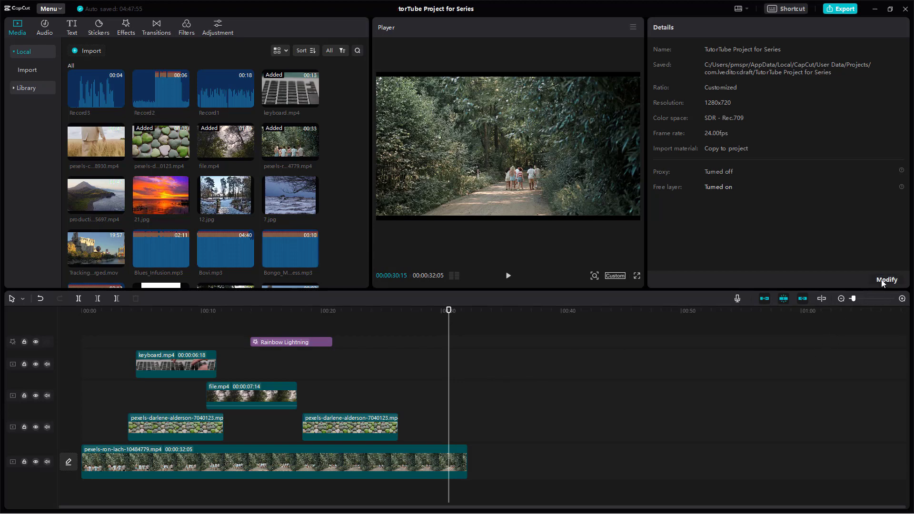
{"action": "left_click", "coordinate": [887, 279]}
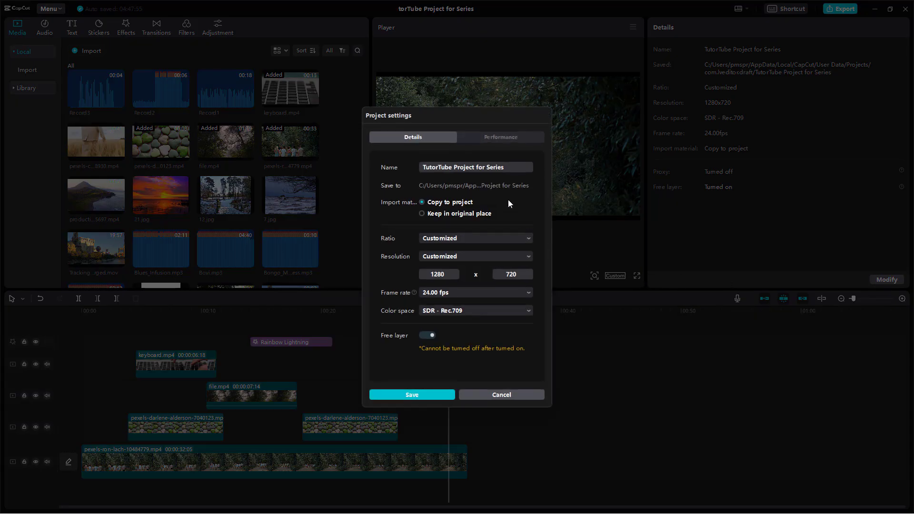
{"action": "mouse_move", "coordinate": [493, 149]}
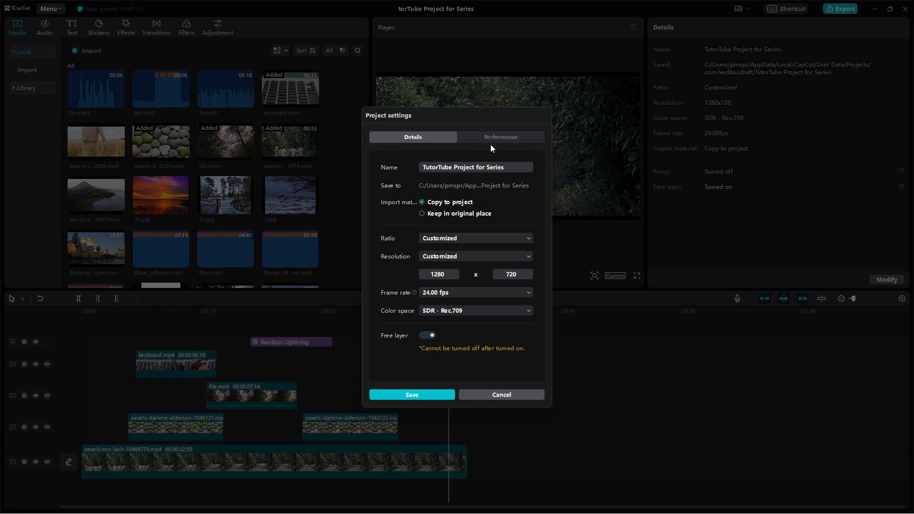
{"action": "left_click", "coordinate": [501, 137]}
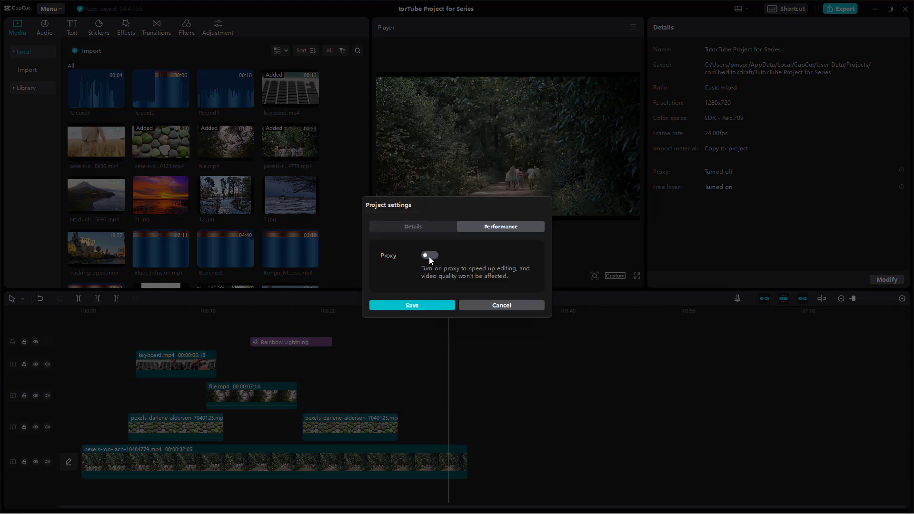
Switch Proxy on with 540P resolution and save the project settings.
{"action": "left_click", "coordinate": [430, 256]}
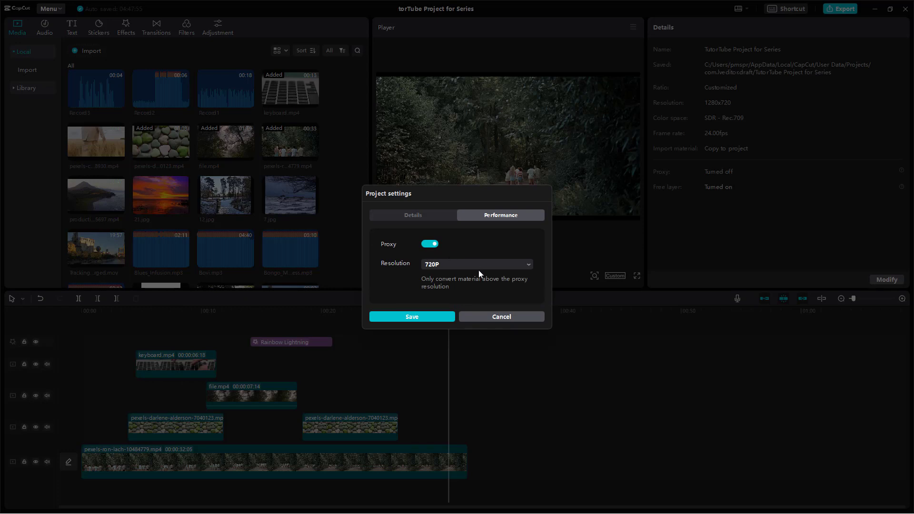
{"action": "mouse_move", "coordinate": [492, 287]}
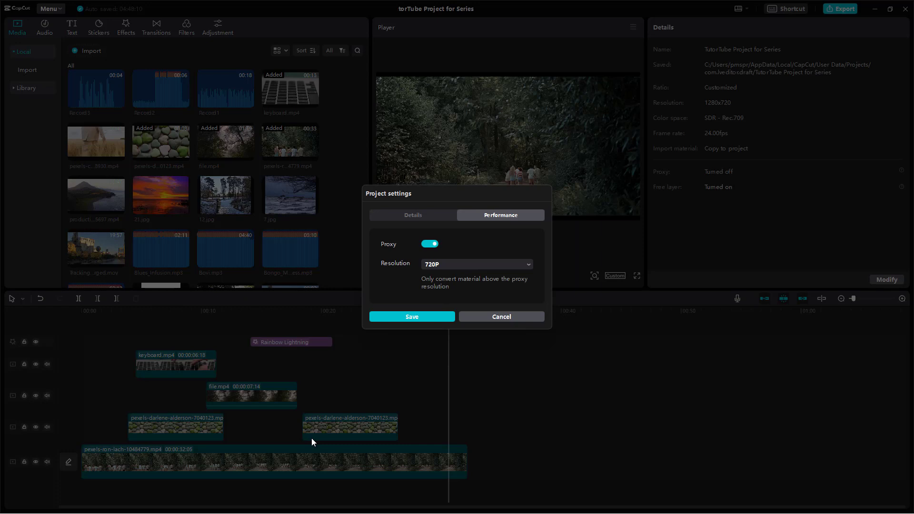
{"action": "mouse_move", "coordinate": [338, 391]}
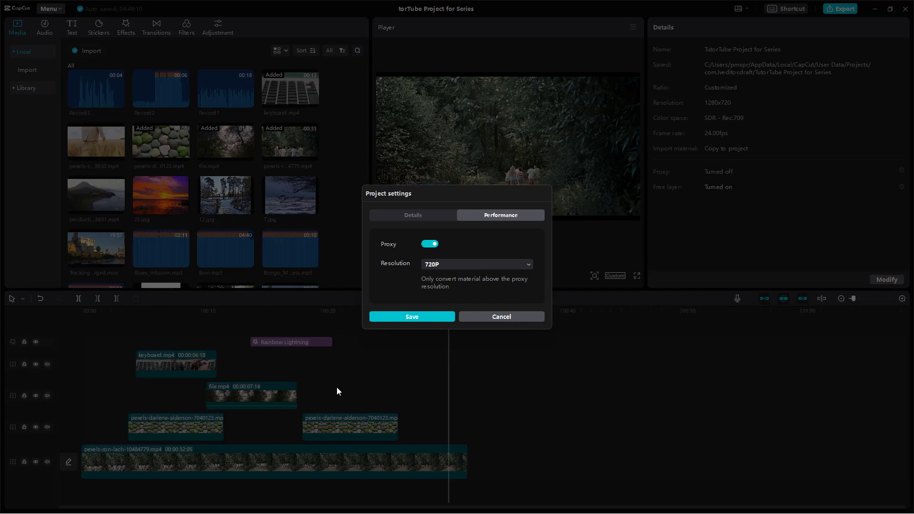
{"action": "mouse_move", "coordinate": [456, 309]}
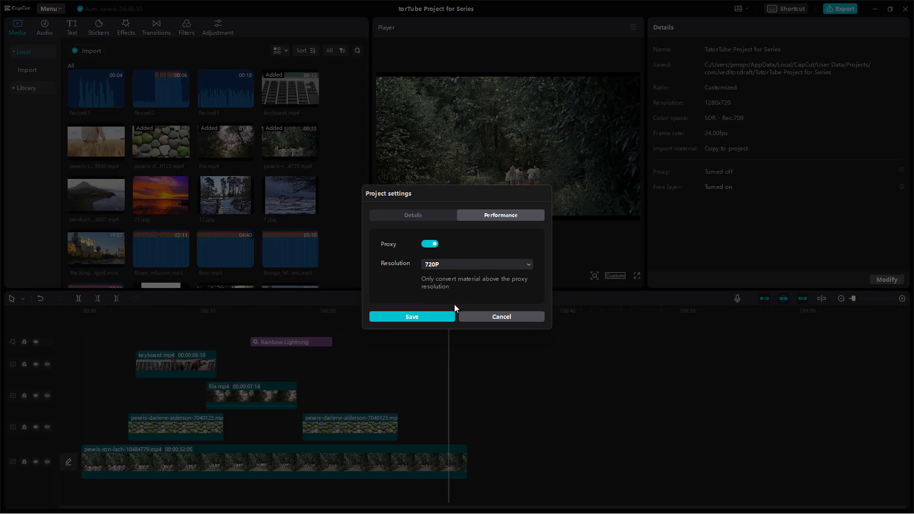
{"action": "left_click", "coordinate": [478, 265]}
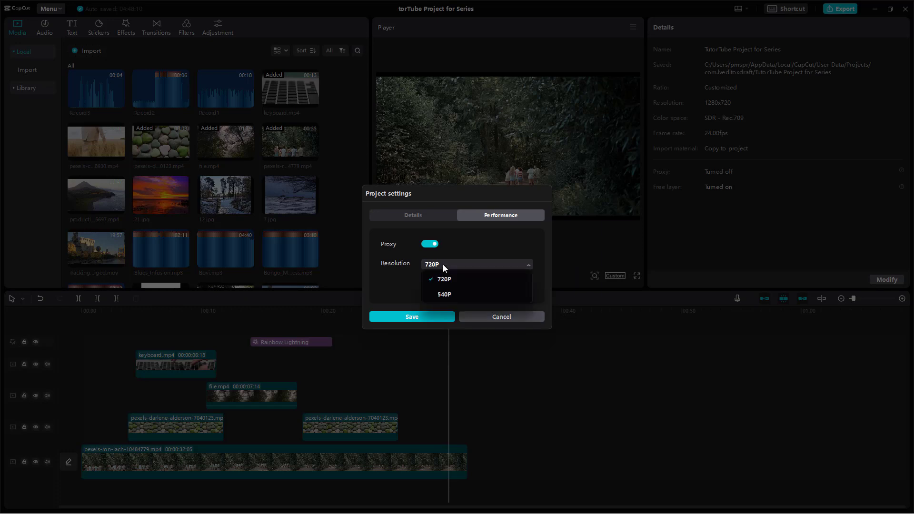
{"action": "left_click", "coordinate": [445, 294]}
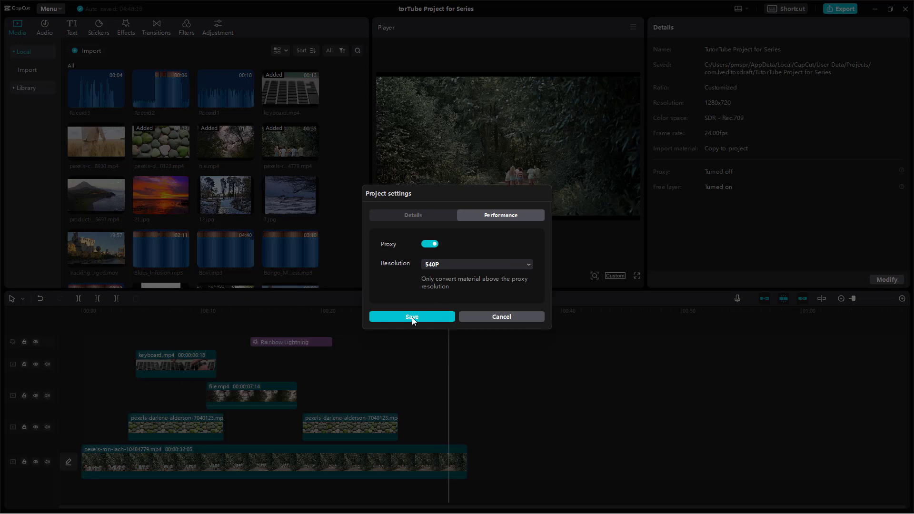
{"action": "left_click", "coordinate": [412, 316]}
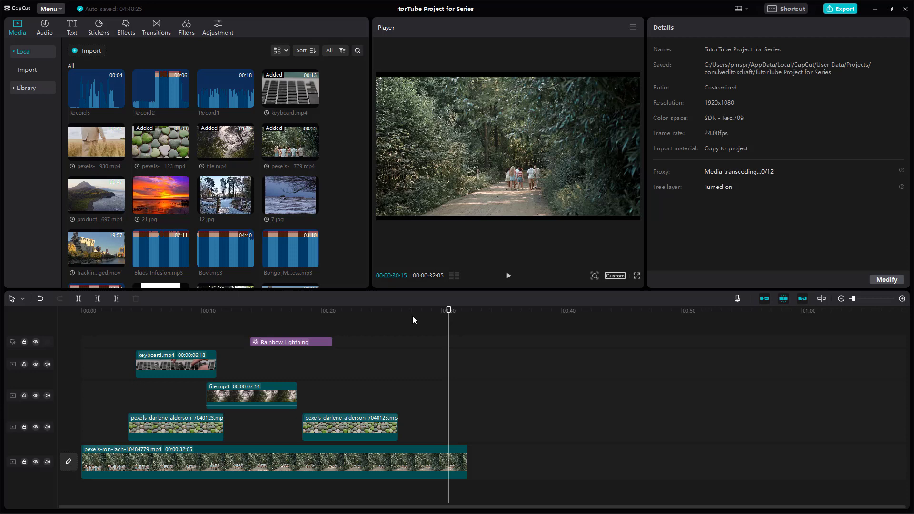
{"action": "mouse_move", "coordinate": [237, 253]}
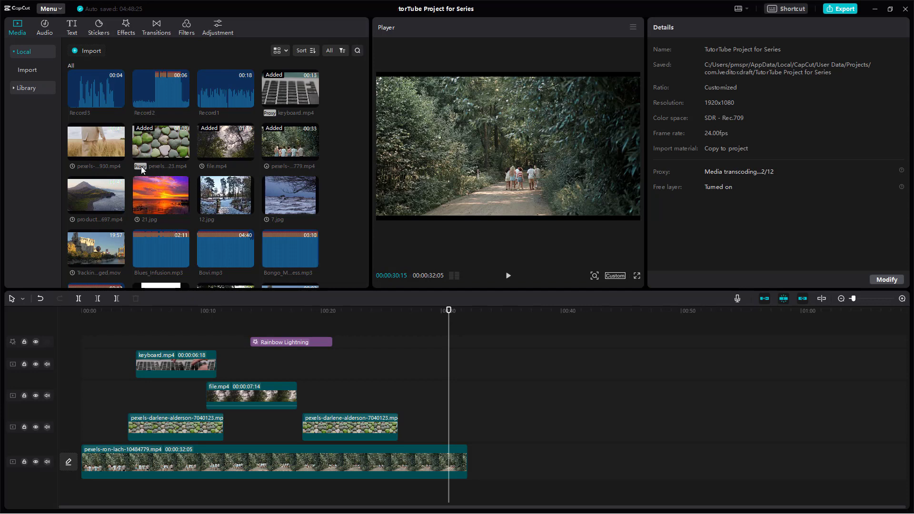
{"action": "mouse_move", "coordinate": [163, 315]}
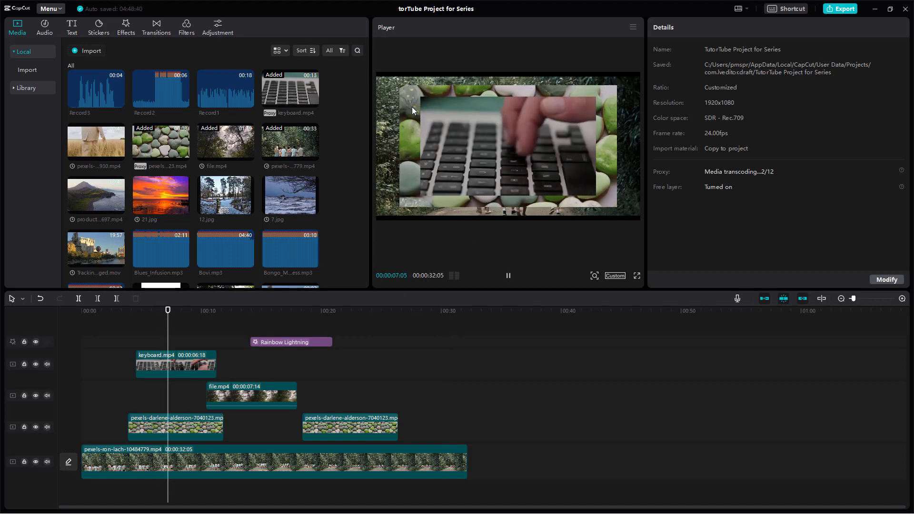
Select the first pebbles clip and scroll down while the proxies transcode.
{"action": "left_click", "coordinate": [176, 426]}
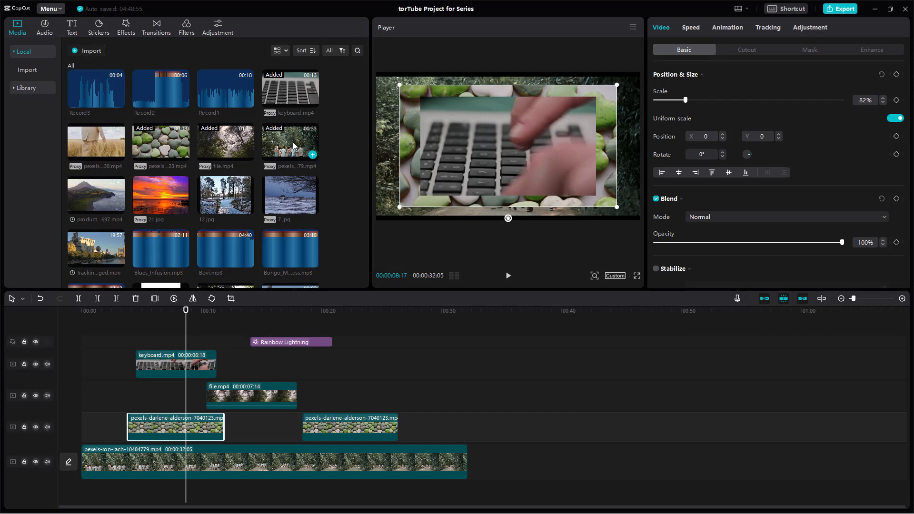
{"action": "mouse_move", "coordinate": [271, 313]}
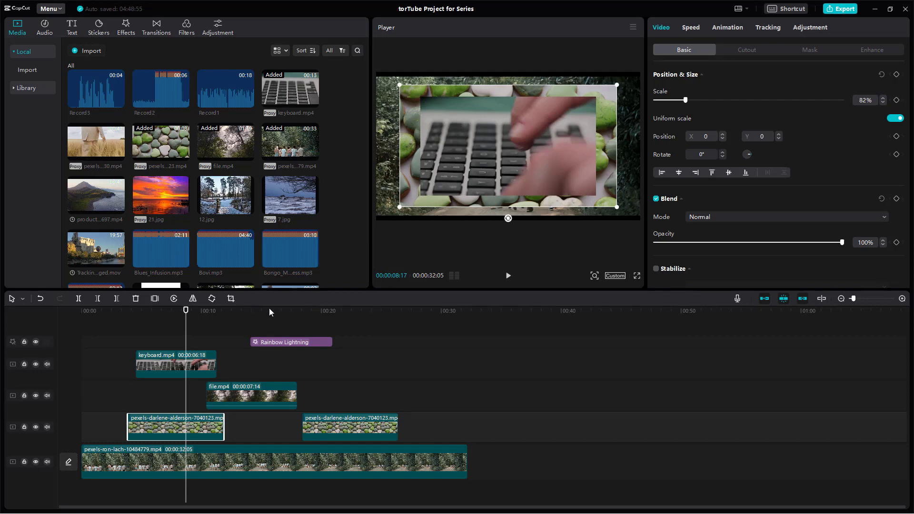
{"action": "scroll", "scroll_direction": "down", "scroll_amount": 3}
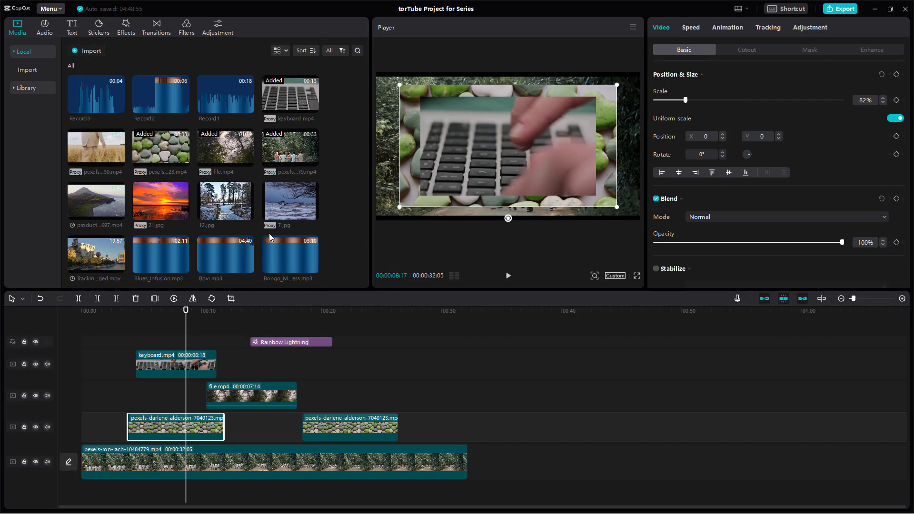
{"action": "scroll", "scroll_direction": "down", "scroll_amount": 3}
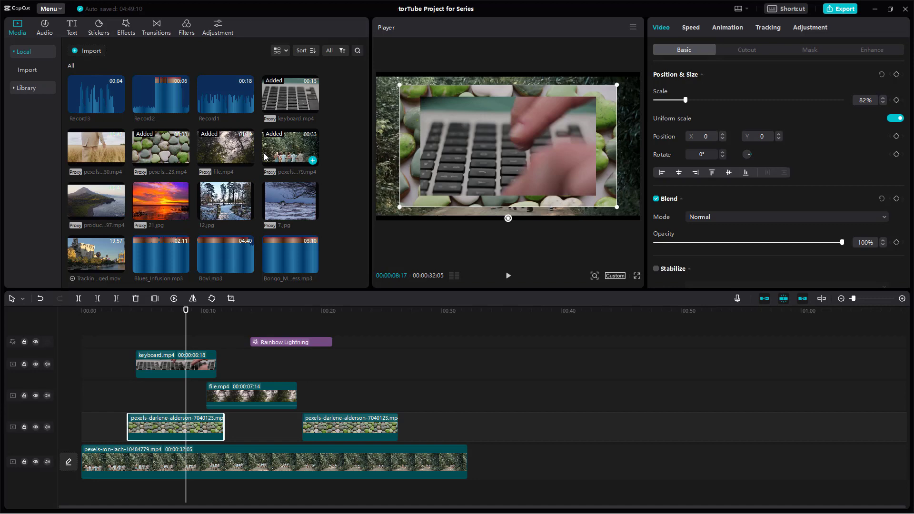
{"action": "scroll", "scroll_direction": "down", "scroll_amount": 3}
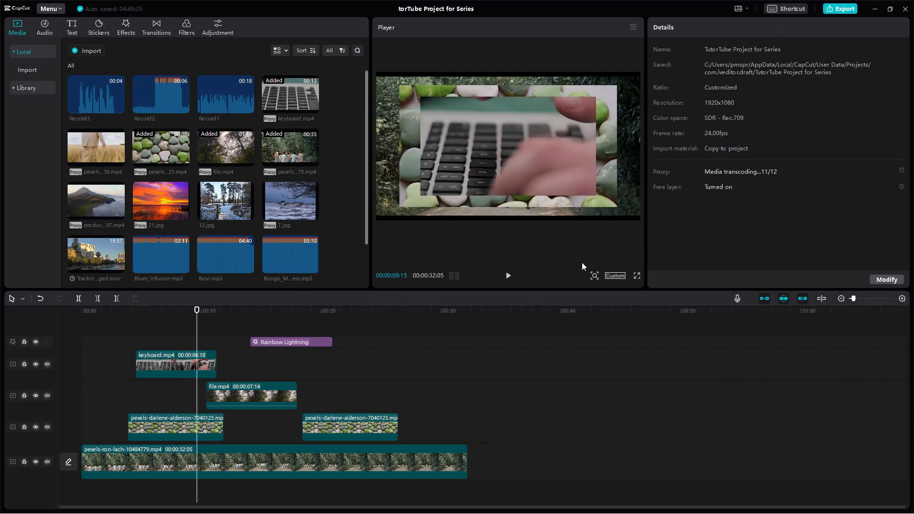
{"action": "left_click", "coordinate": [637, 276]}
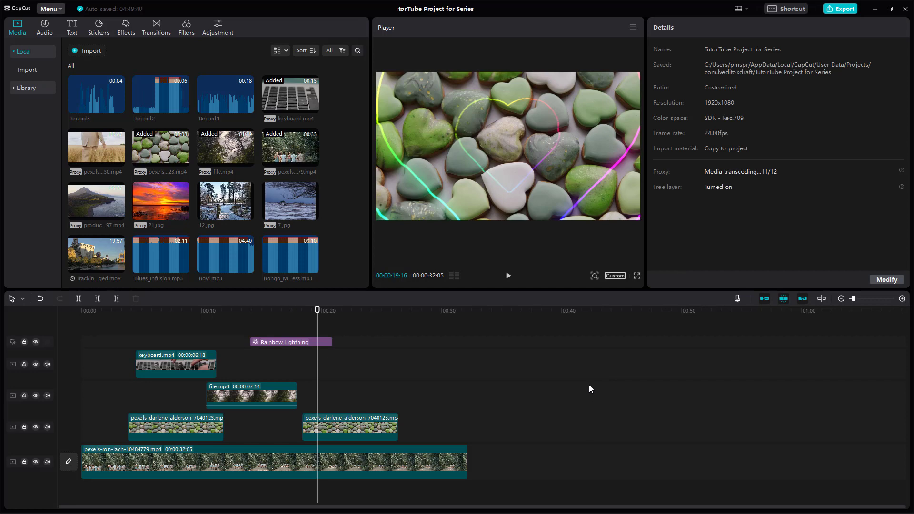
{"action": "mouse_move", "coordinate": [444, 347]}
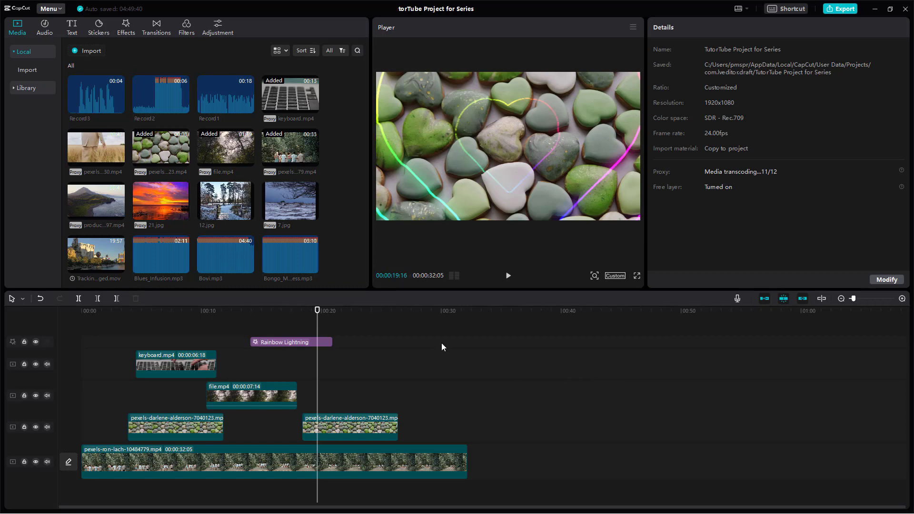
{"action": "left_click", "coordinate": [250, 310]}
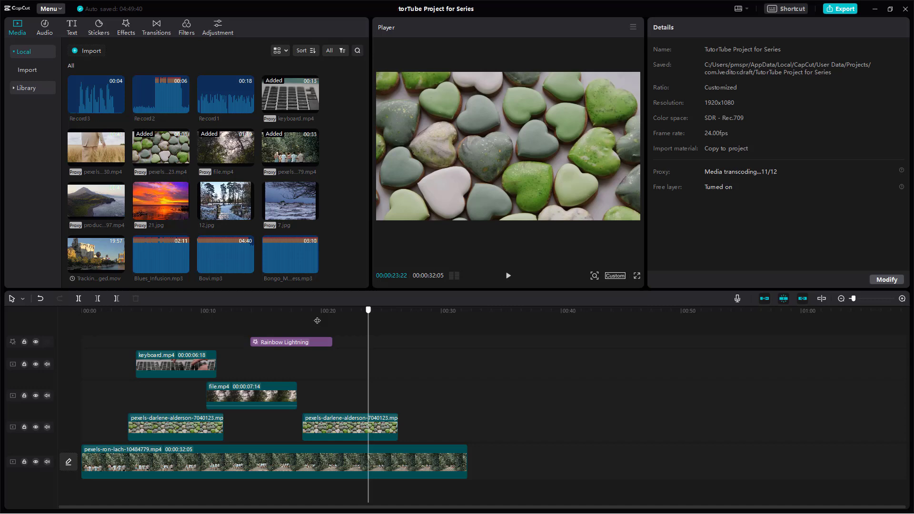
{"action": "left_click", "coordinate": [244, 310]}
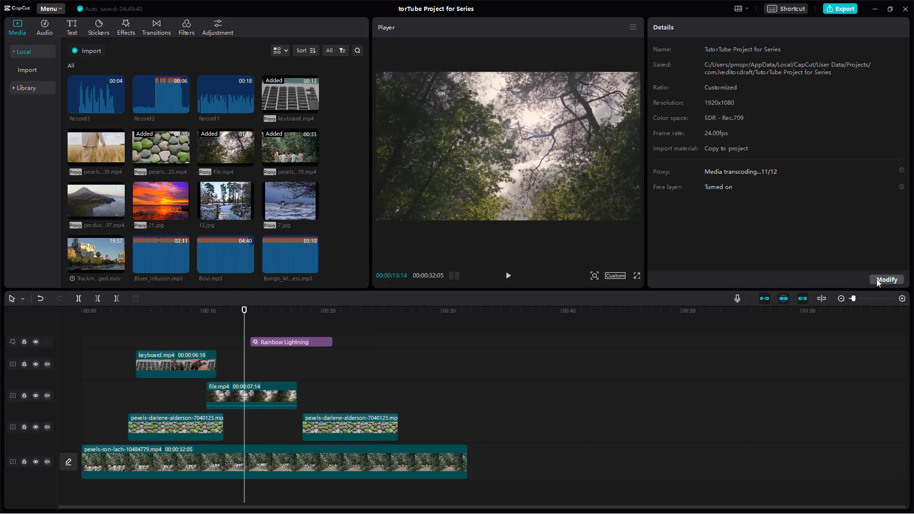
{"action": "left_click", "coordinate": [887, 279]}
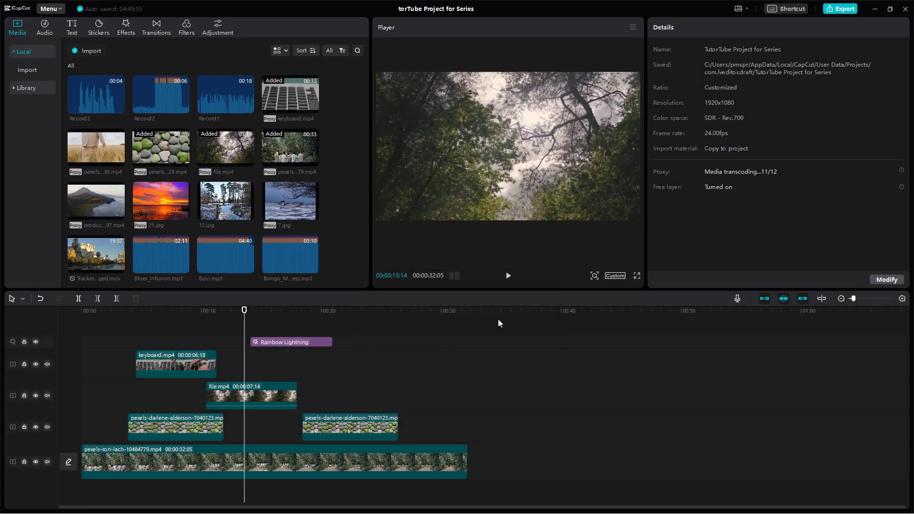
{"action": "mouse_move", "coordinate": [511, 326]}
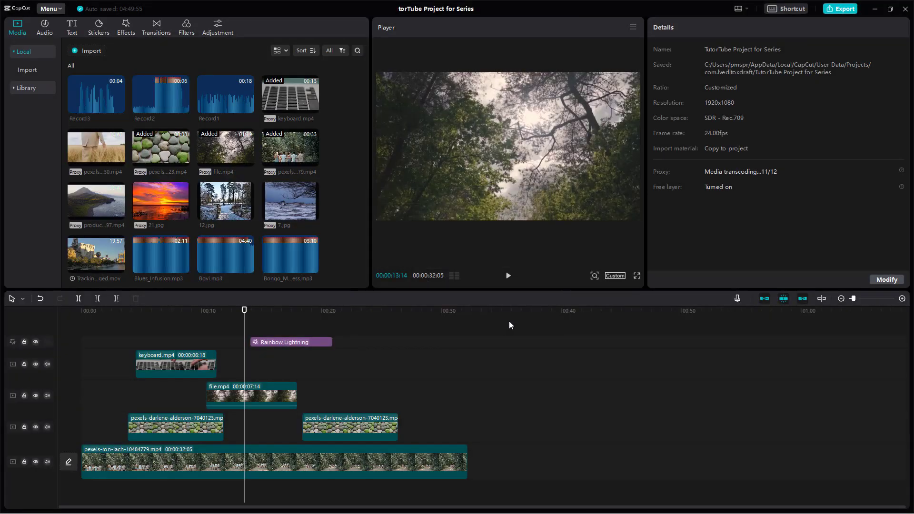
{"action": "mouse_move", "coordinate": [684, 380]}
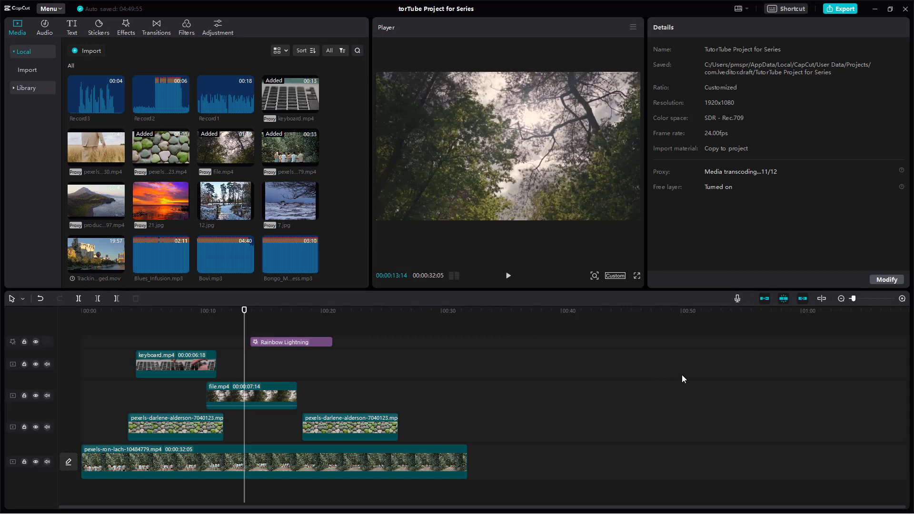